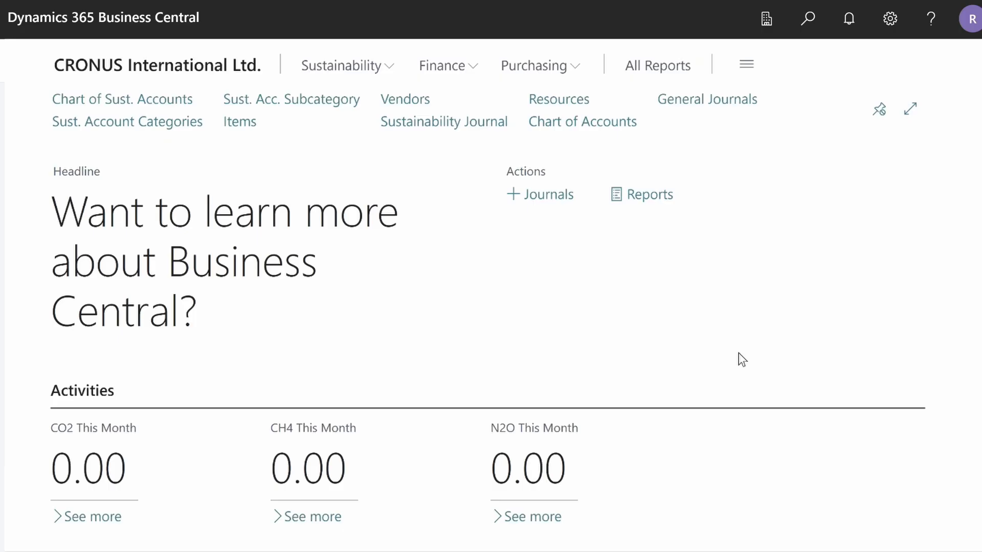
# Step: Open the Items list from the role center
pyautogui.click(239, 121)
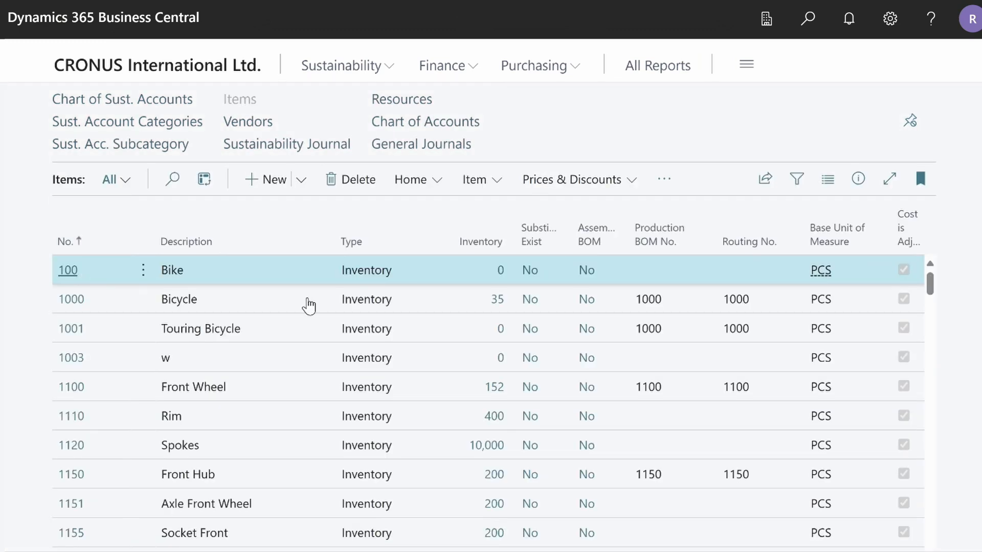
pyautogui.moveTo(466, 315)
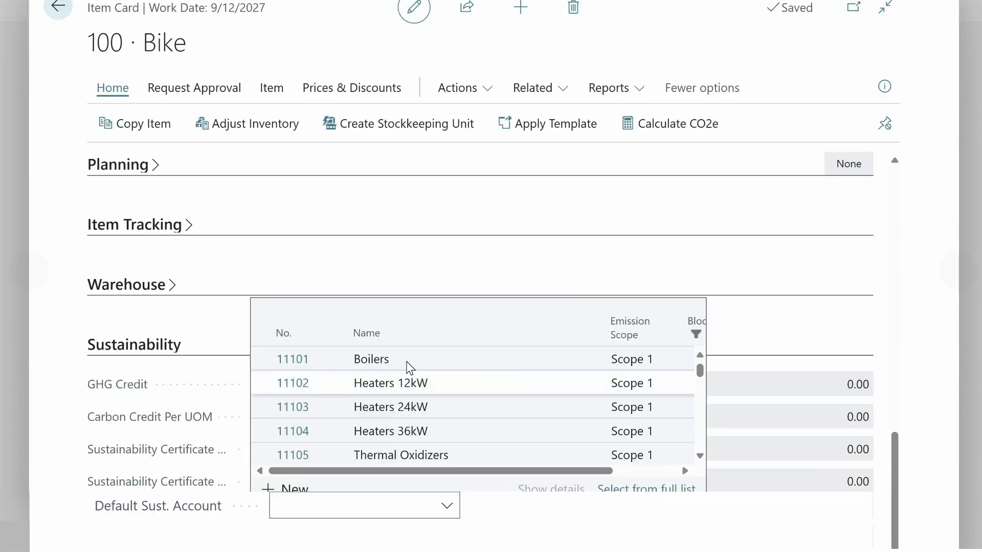
# Step: Pick Bike's default sustainability account and set Replenishment System to Purchase
pyautogui.click(293, 359)
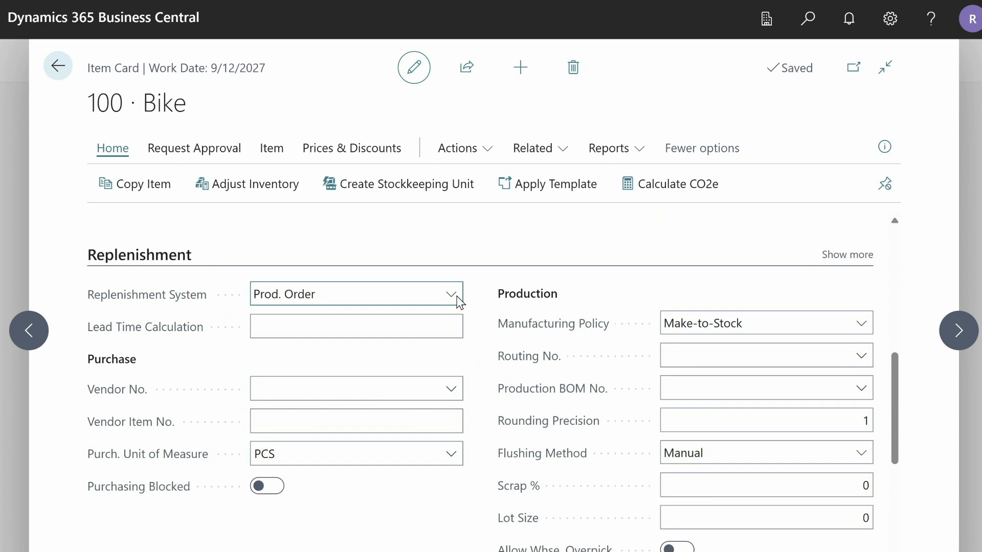
pyautogui.moveTo(395, 326)
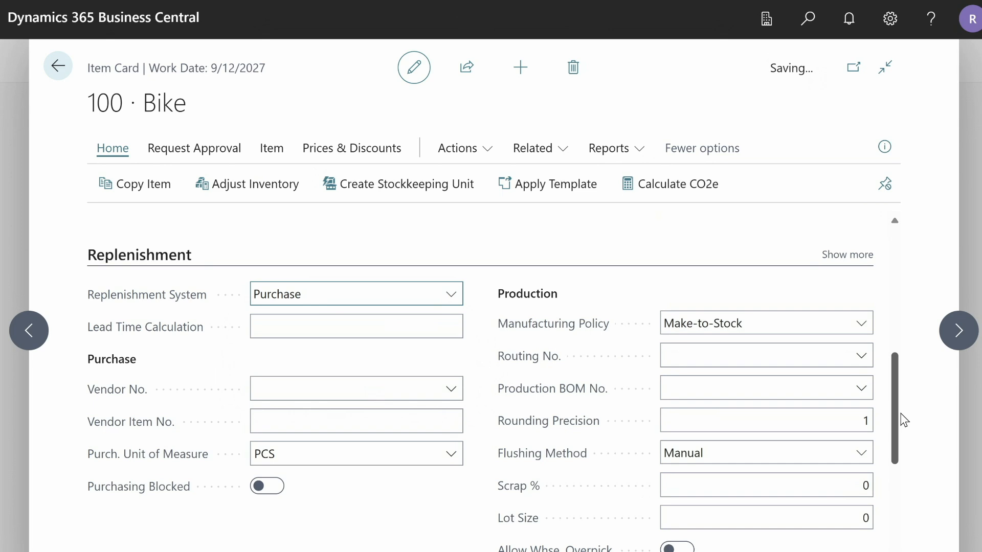
pyautogui.scroll(-3)
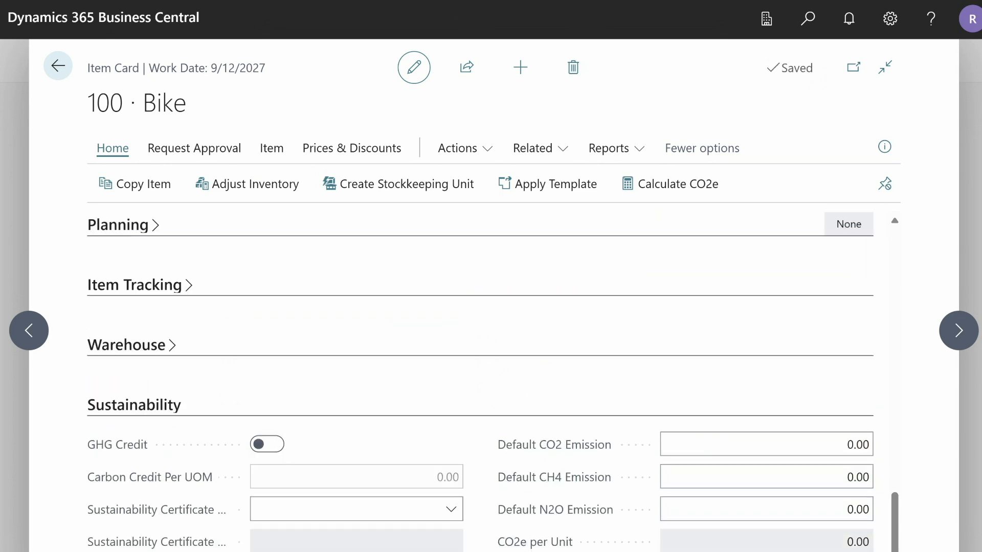
# Step: Enter Bike's default emissions: 100 CO2, 10 CH4 and 10 N2O
pyautogui.click(786, 444)
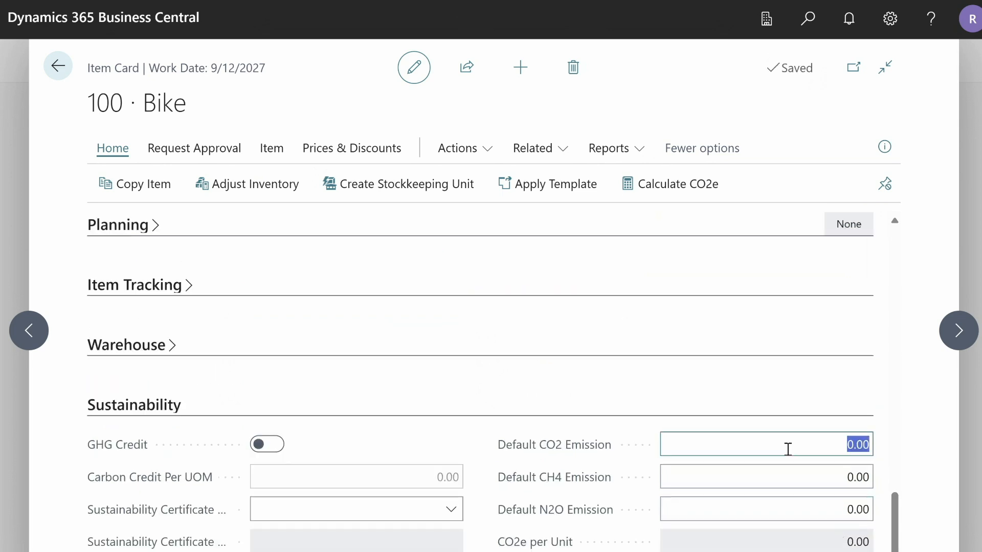
pyautogui.write('100')
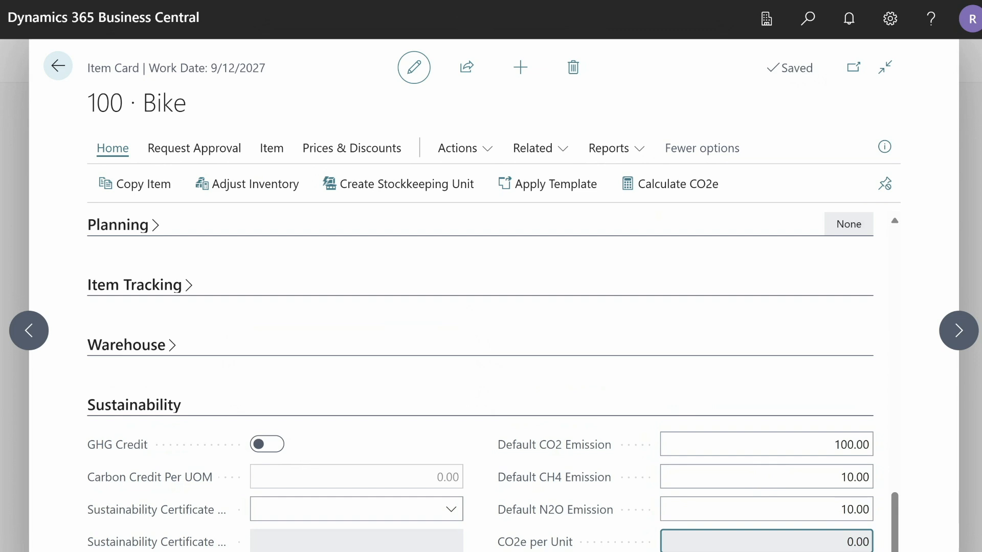
pyautogui.moveTo(681, 194)
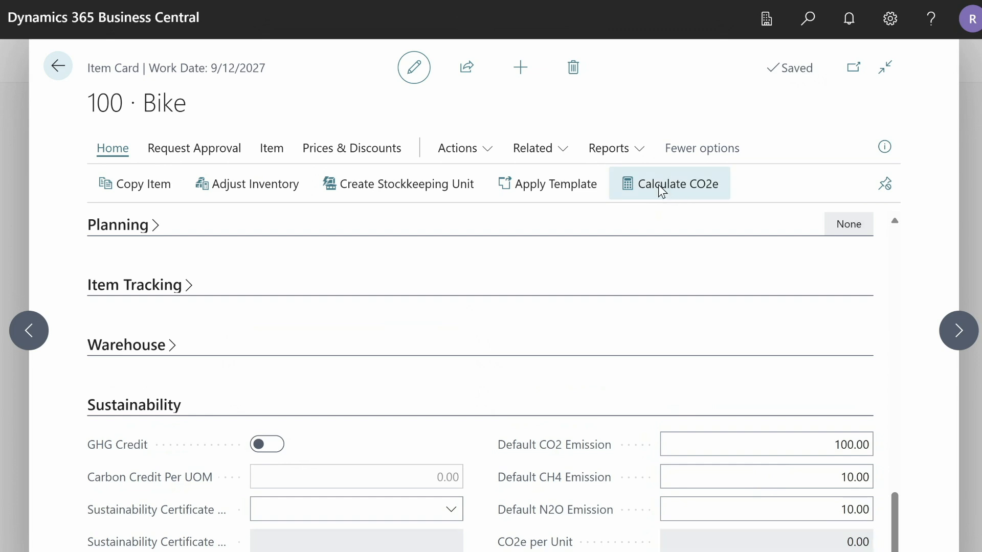
# Step: Run Calculate CO2e for item 100 Bike, giving 120.00 CO2e per unit
pyautogui.click(669, 183)
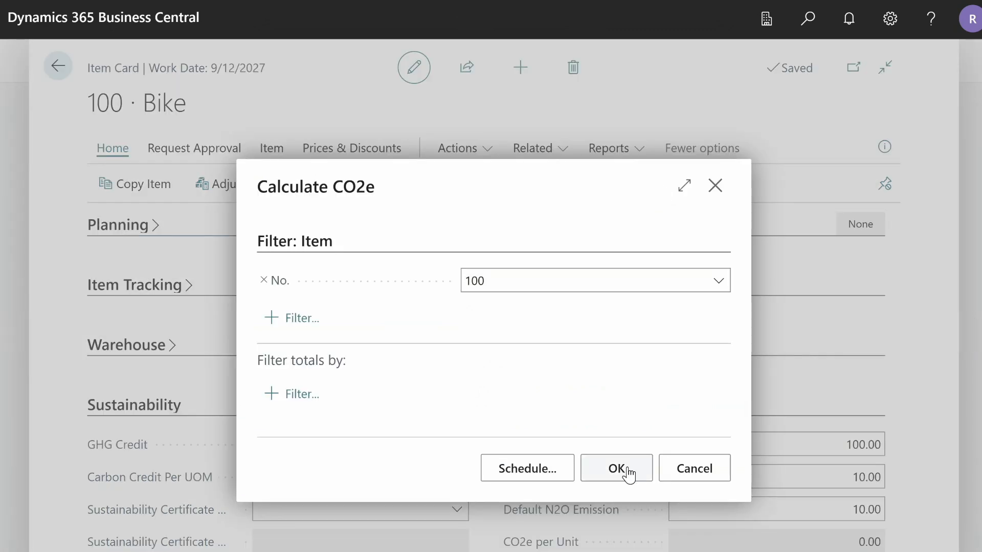
pyautogui.click(616, 468)
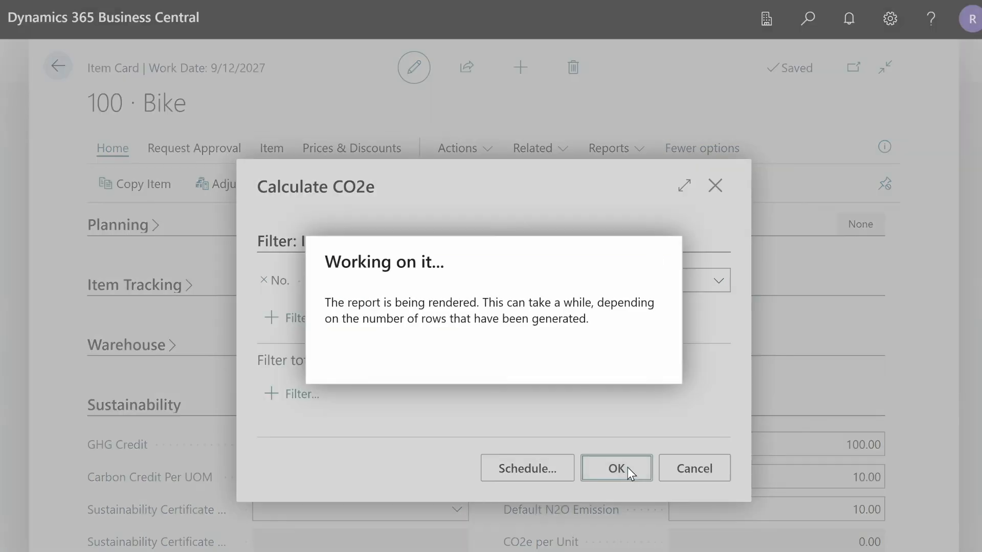
pyautogui.click(616, 468)
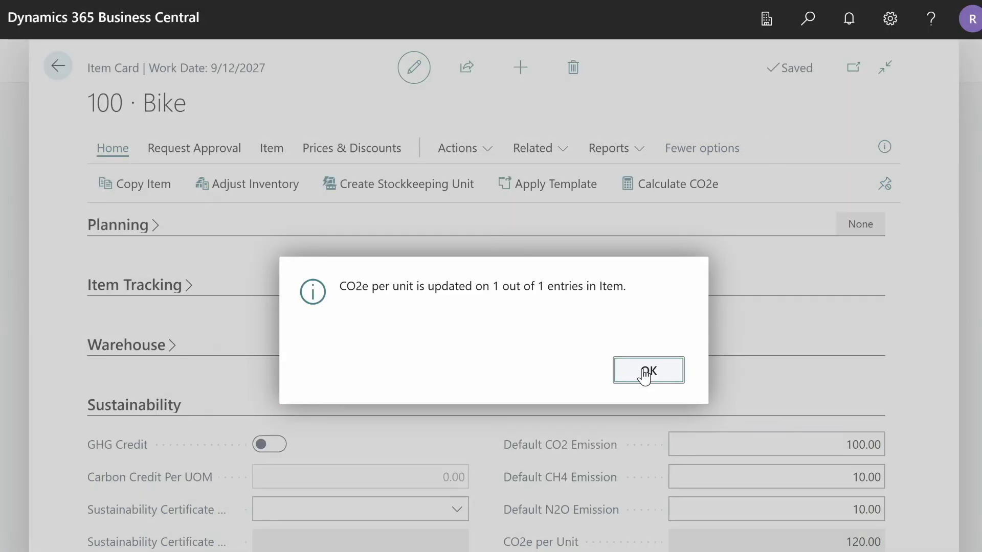
pyautogui.click(647, 371)
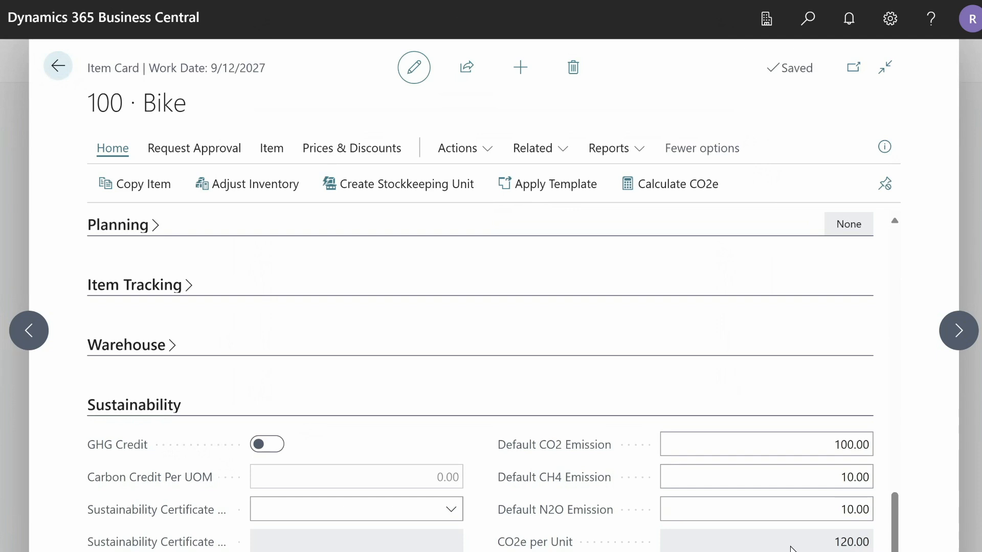
pyautogui.moveTo(335, 151)
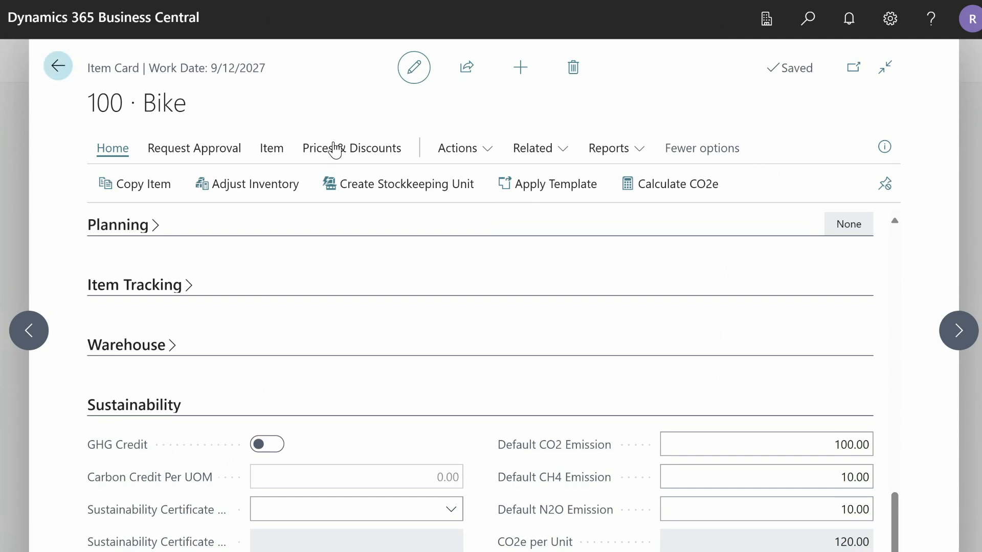
pyautogui.moveTo(337, 151)
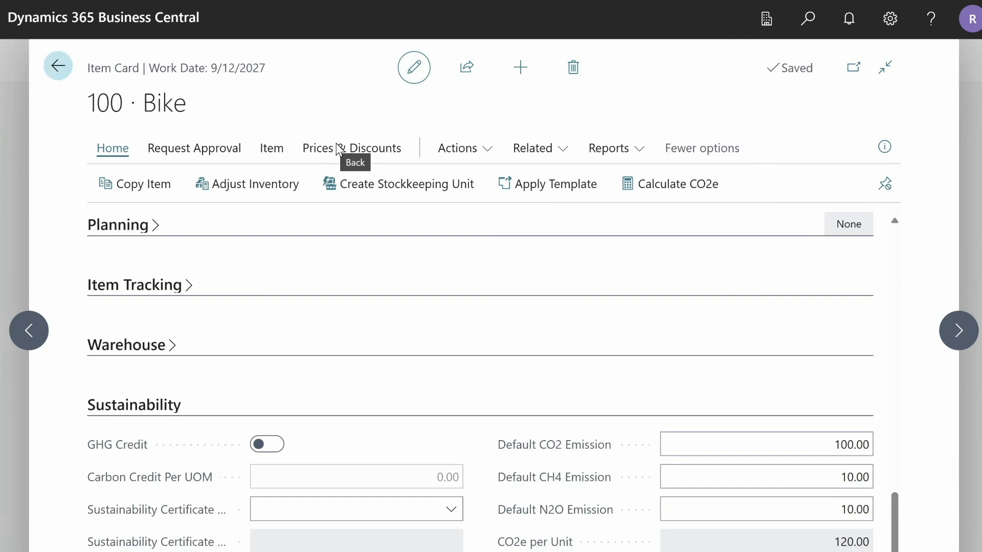
# Step: Give resource ANNA sustainability account 11102 Heaters 12kW and 200.00 CO2, 2.00 N2O emissions
pyautogui.click(57, 65)
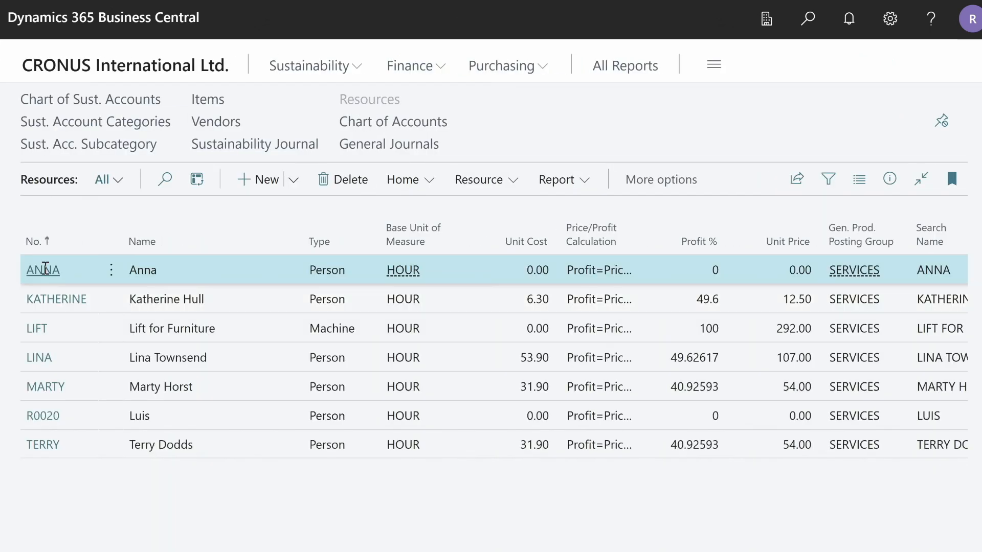
pyautogui.click(43, 270)
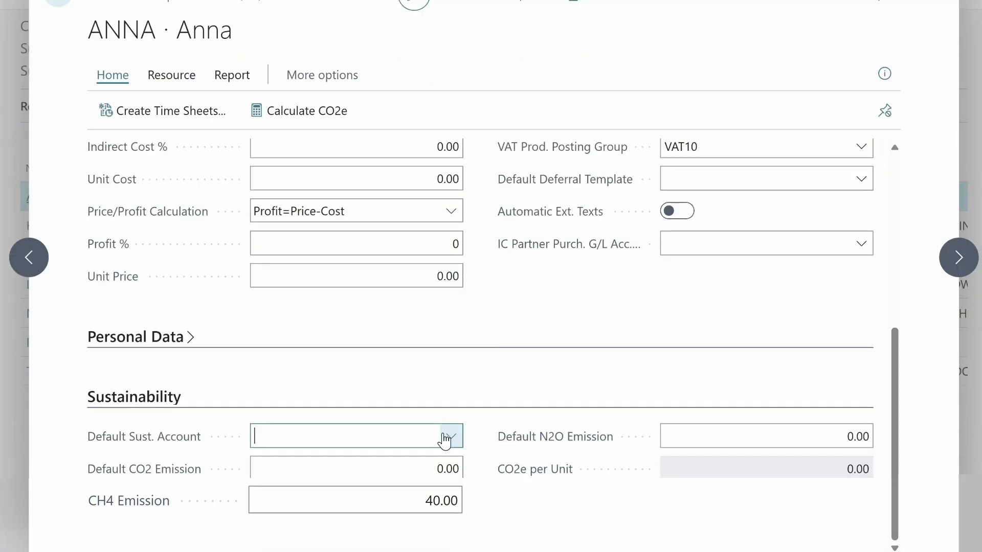
pyautogui.click(449, 436)
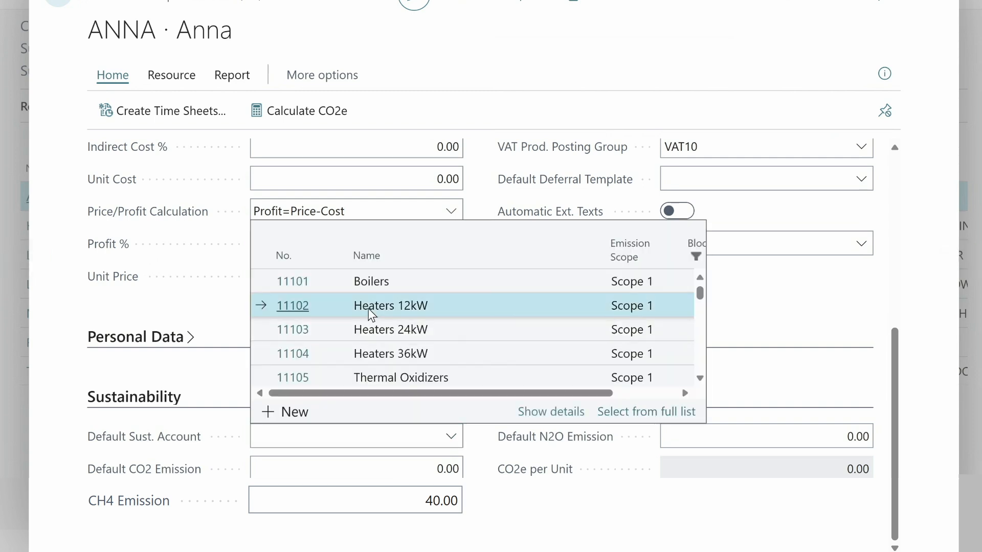
pyautogui.click(292, 306)
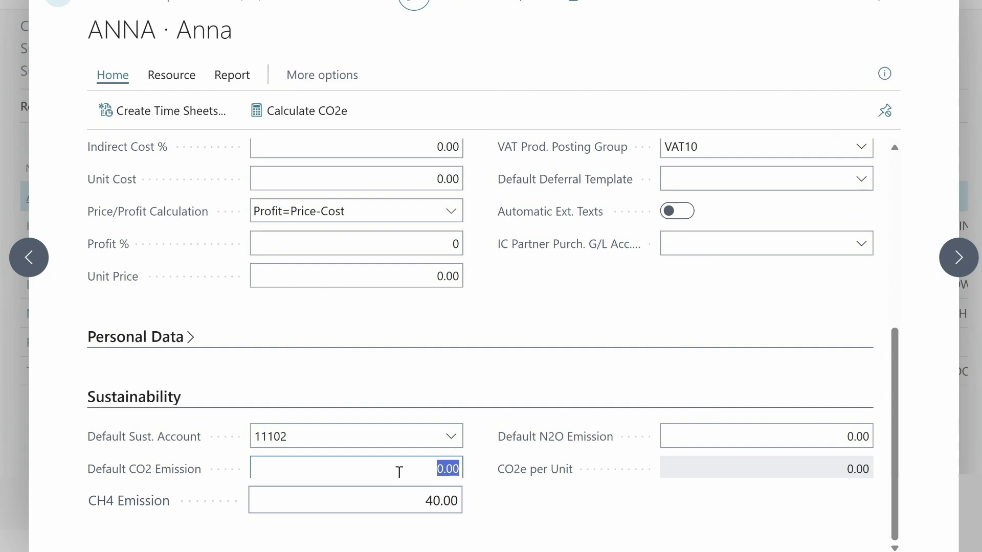
pyautogui.write('200.00')
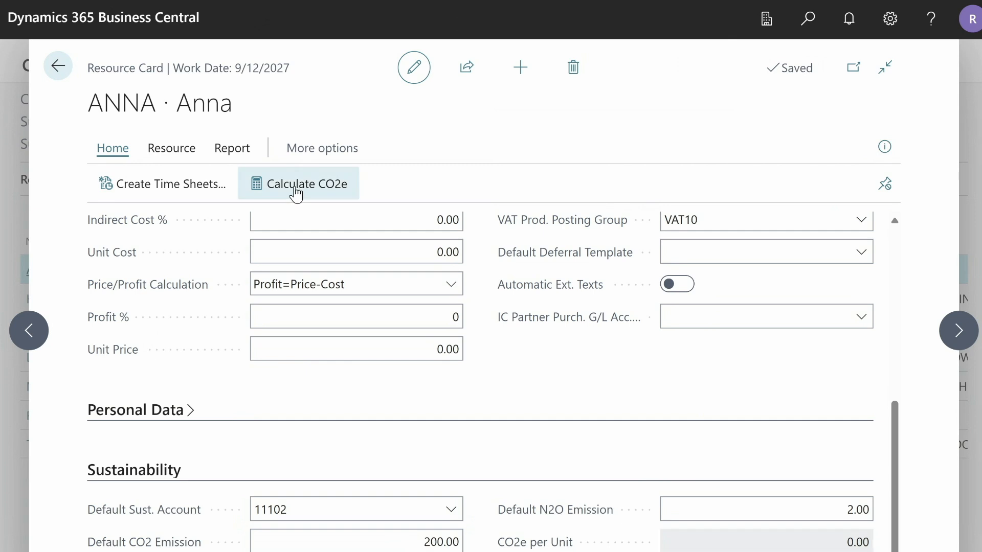
# Step: Run Calculate CO2e for resource ANNA, giving 222.00 CO2e per unit
pyautogui.click(305, 184)
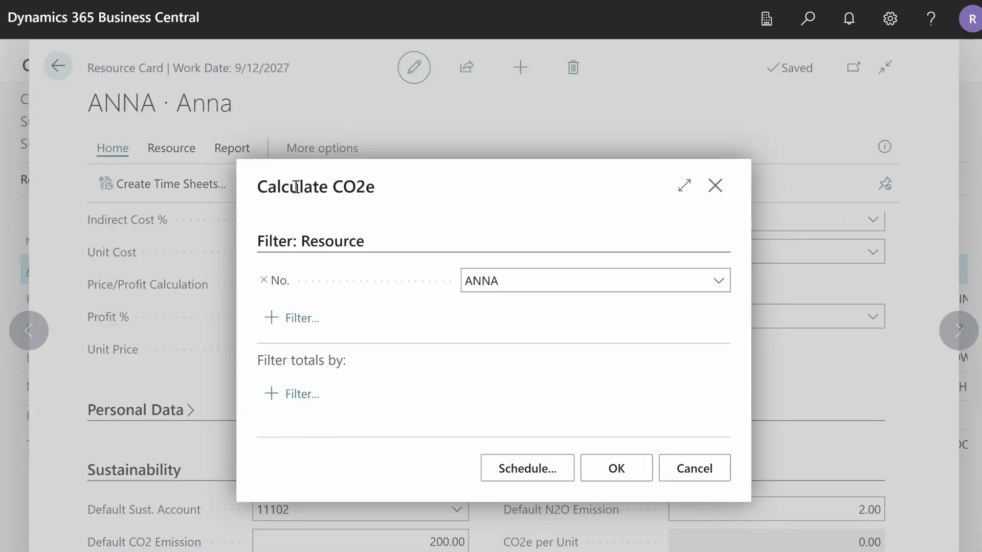
pyautogui.click(615, 467)
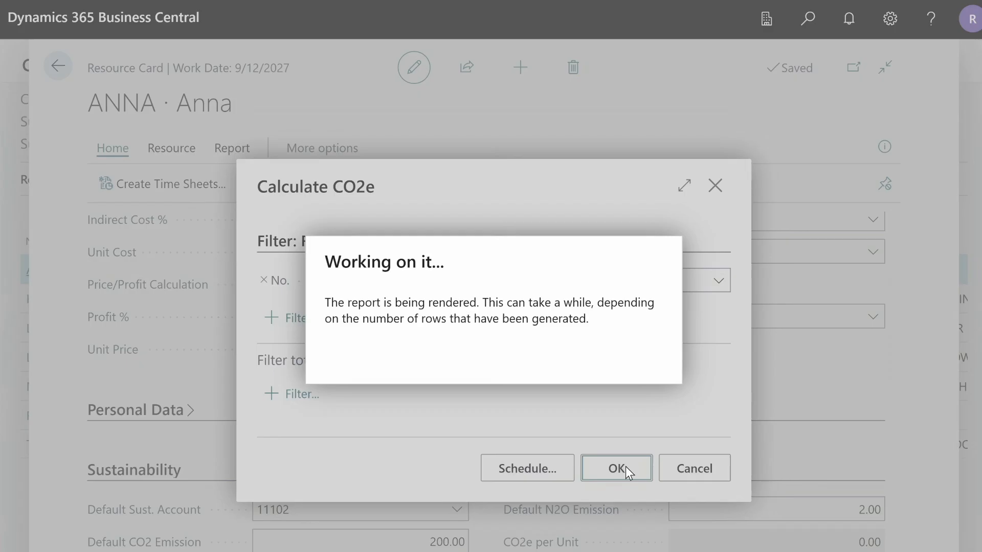
pyautogui.click(616, 469)
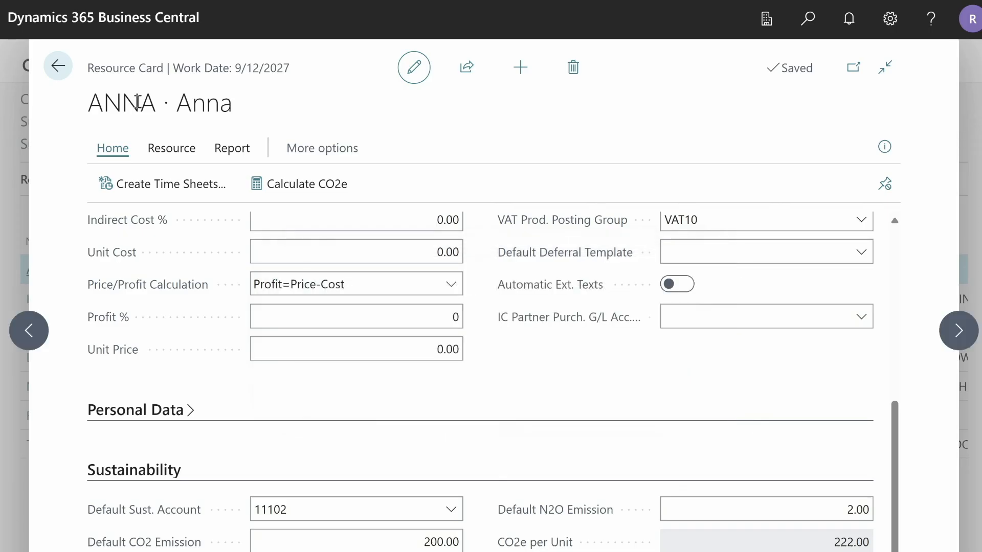
pyautogui.moveTo(323, 208)
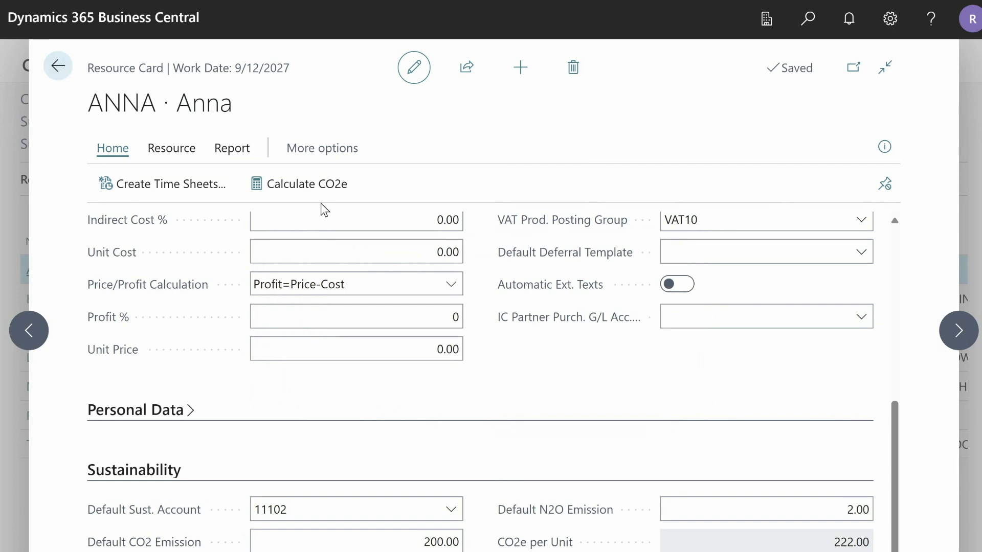
pyautogui.moveTo(313, 199)
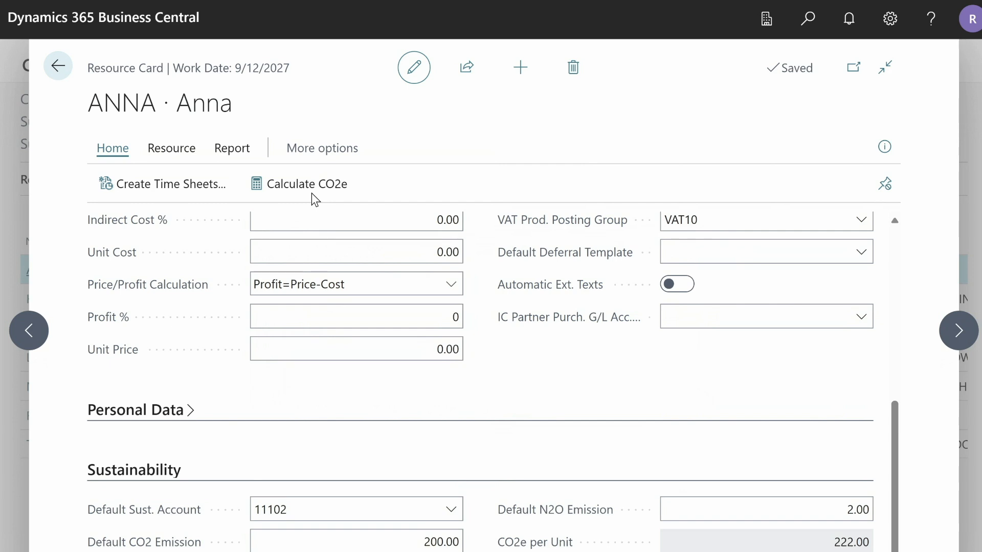
# Step: Leave ANNA's resource card and open the Chart of Accounts
pyautogui.click(58, 66)
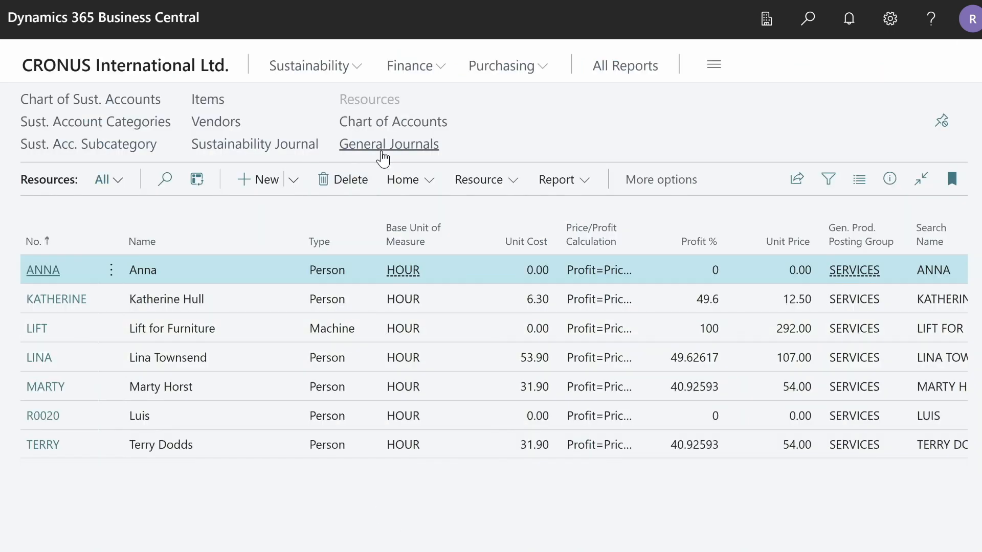
pyautogui.moveTo(384, 131)
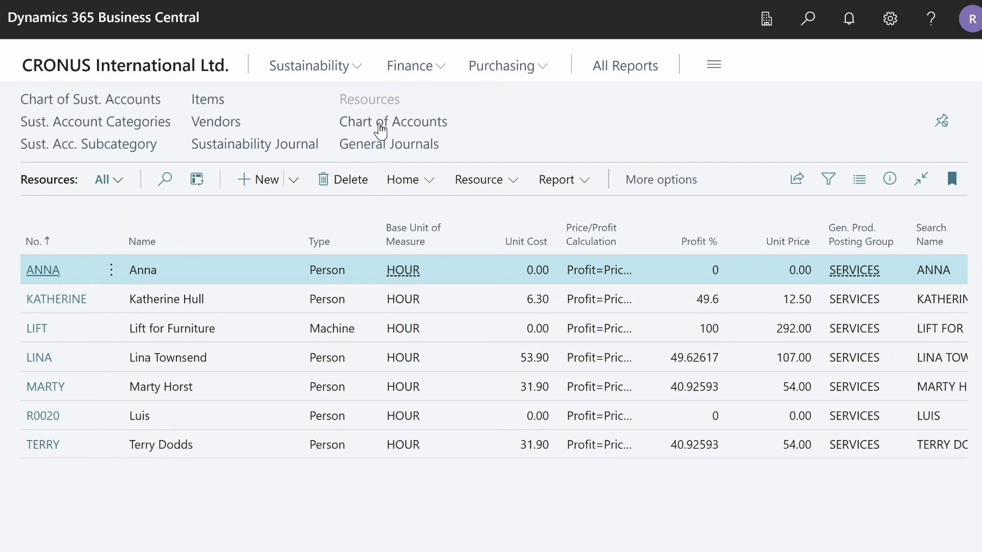
pyautogui.click(393, 122)
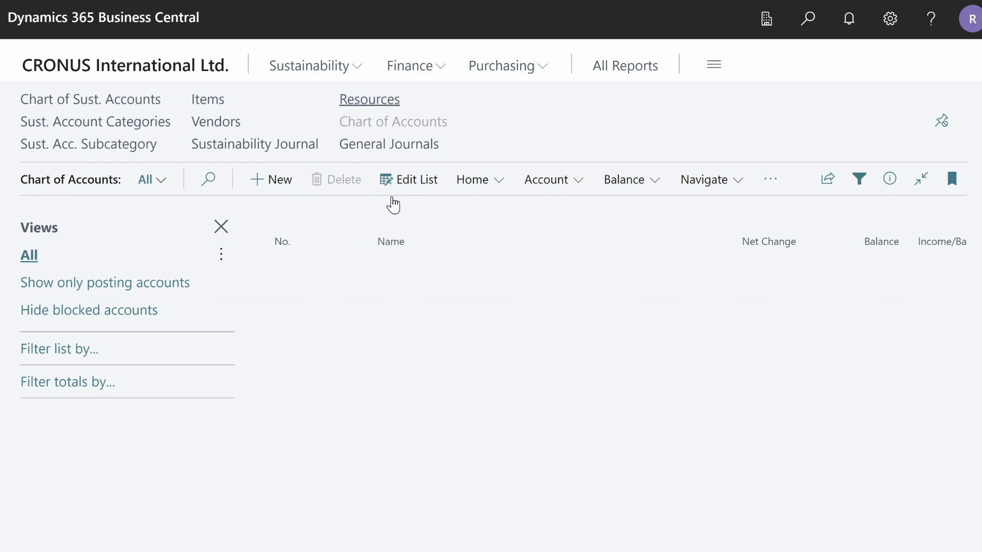
# Step: Look up G/L account 1320 and check its defaults: 11101, emissions 100/10/10
pyautogui.click(207, 179)
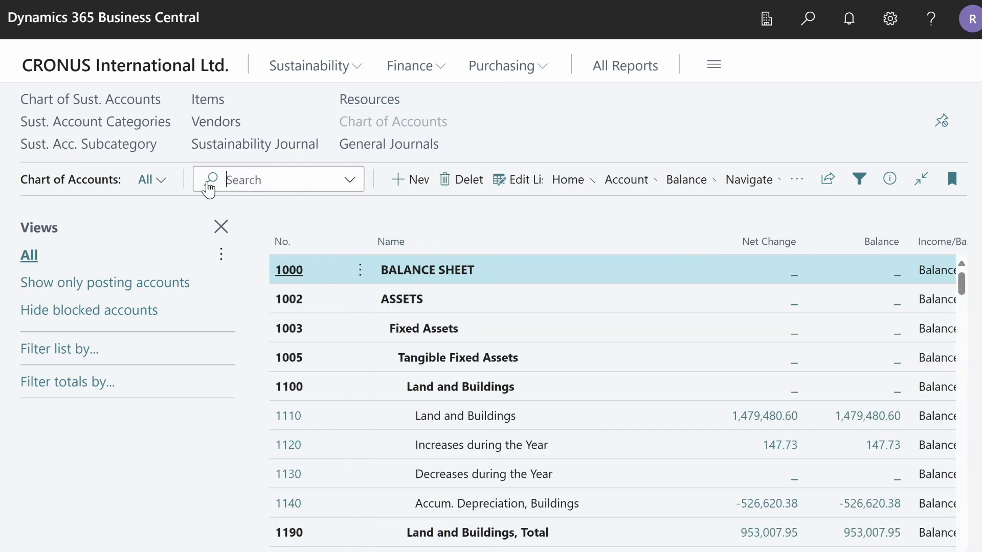
pyautogui.write('1320')
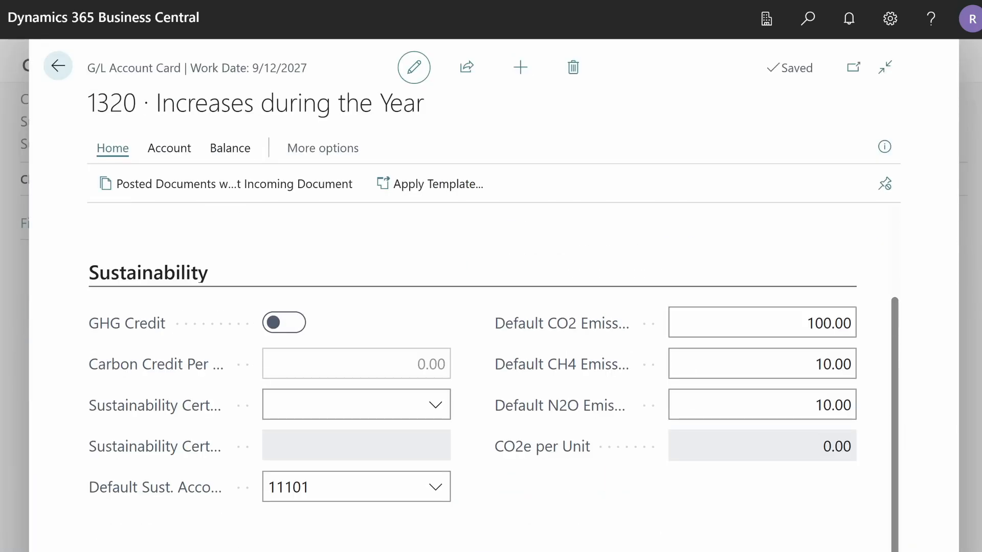
pyautogui.moveTo(58, 67)
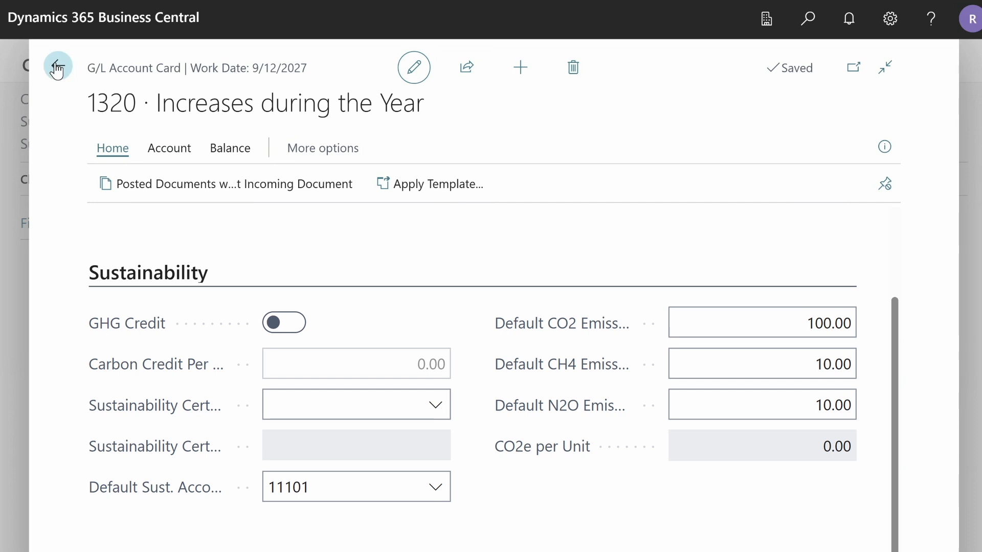
pyautogui.click(54, 67)
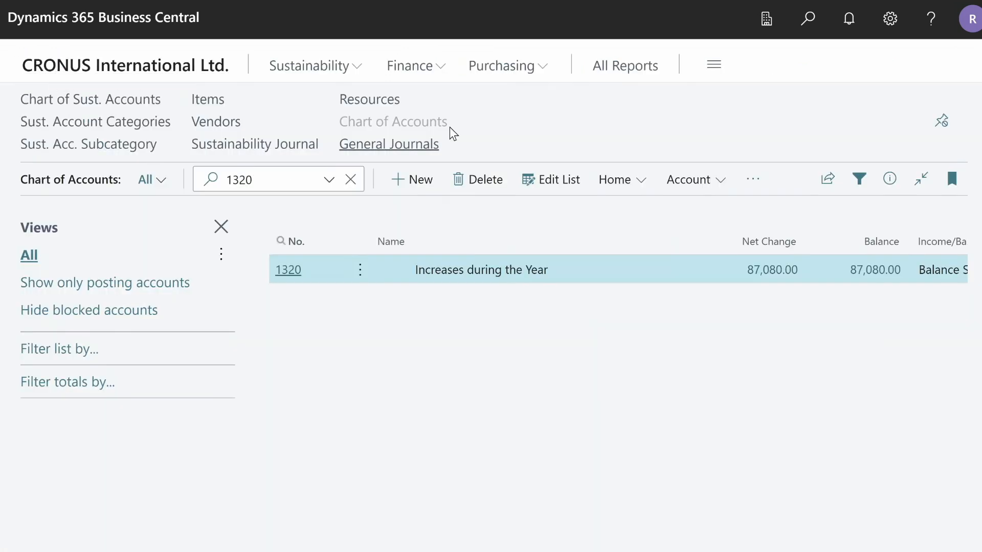
# Step: Open the Purchase Invoices list from the Purchasing menu
pyautogui.click(501, 65)
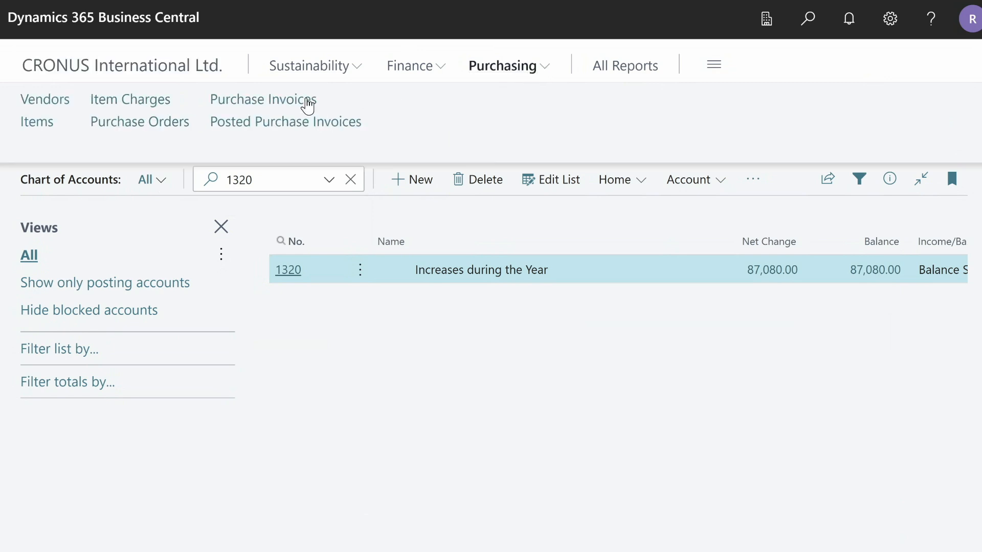
pyautogui.click(263, 99)
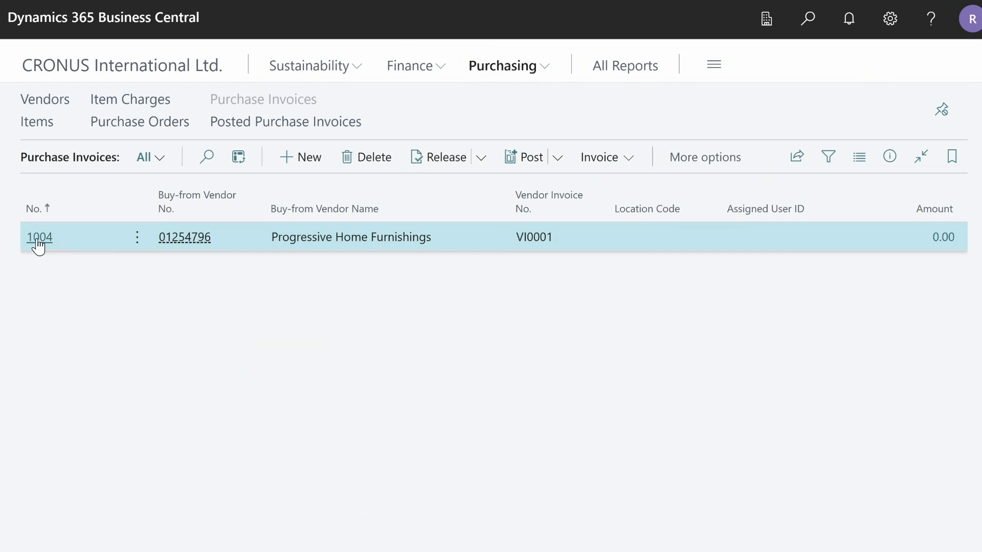
pyautogui.moveTo(368, 290)
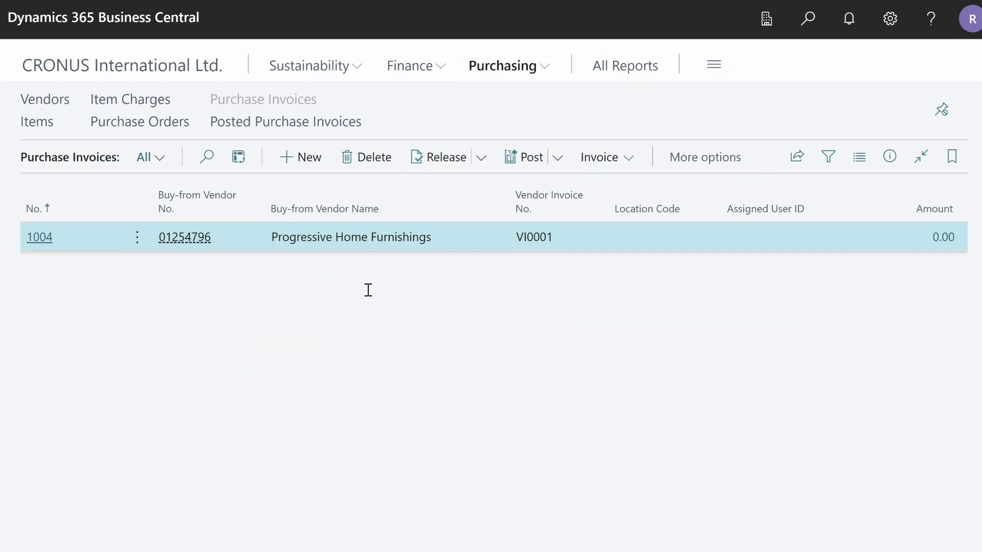
pyautogui.moveTo(467, 317)
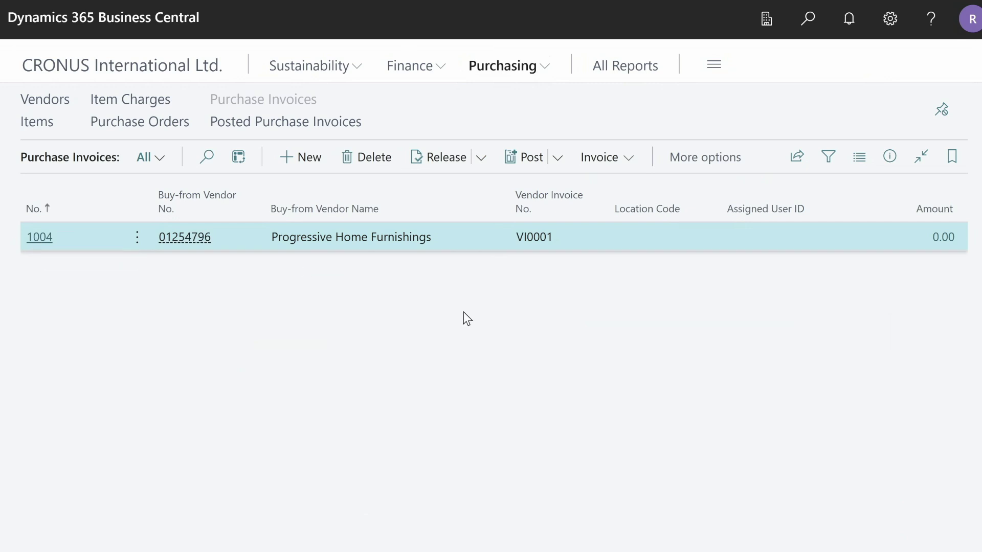
# Step: Add an item line for item 100 Bike, quantity 1, to invoice 1004
pyautogui.click(39, 237)
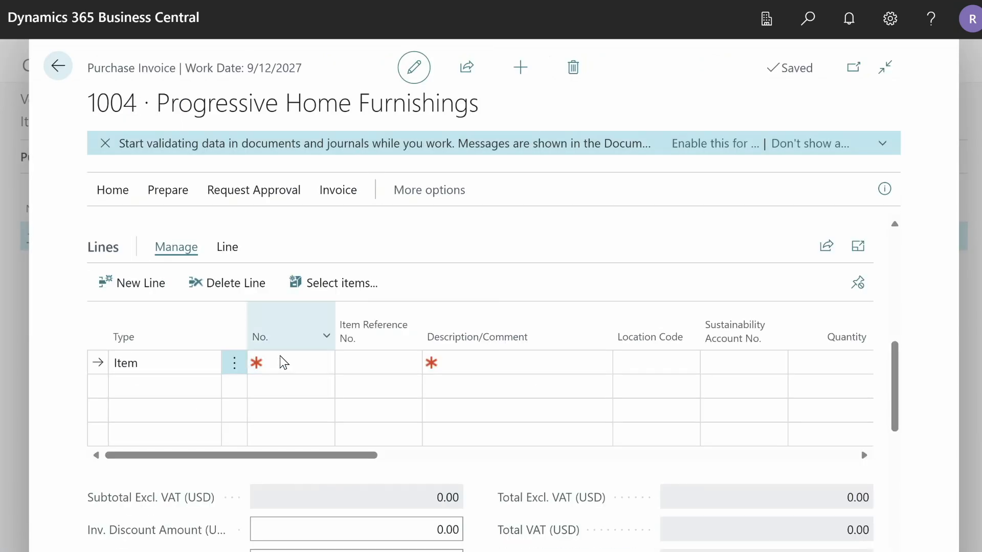
pyautogui.write('100')
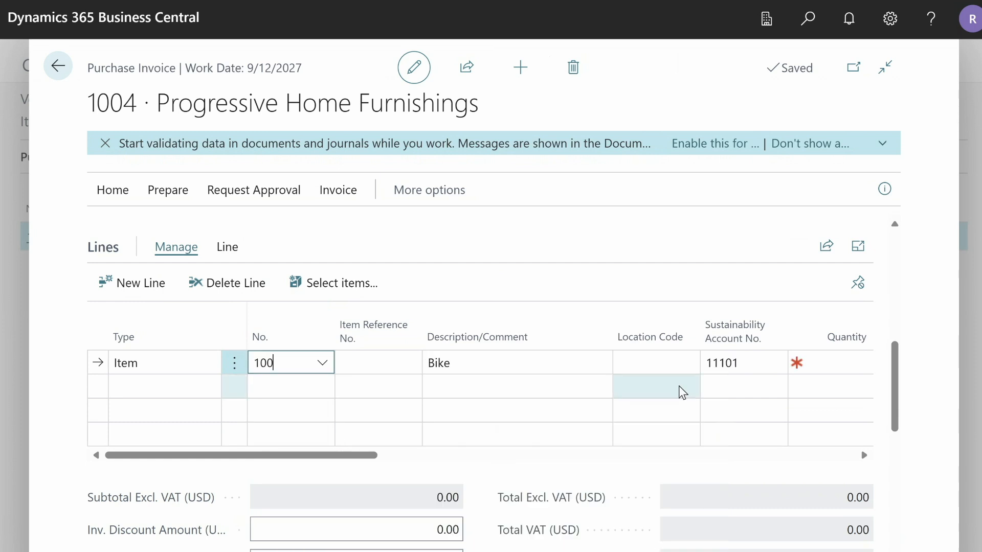
pyautogui.moveTo(746, 396)
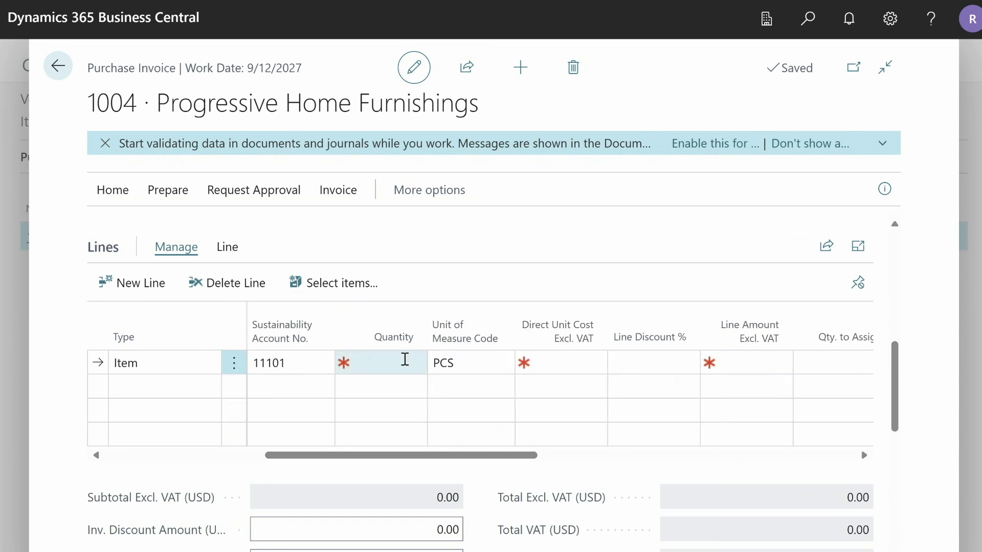
pyautogui.write('100.00')
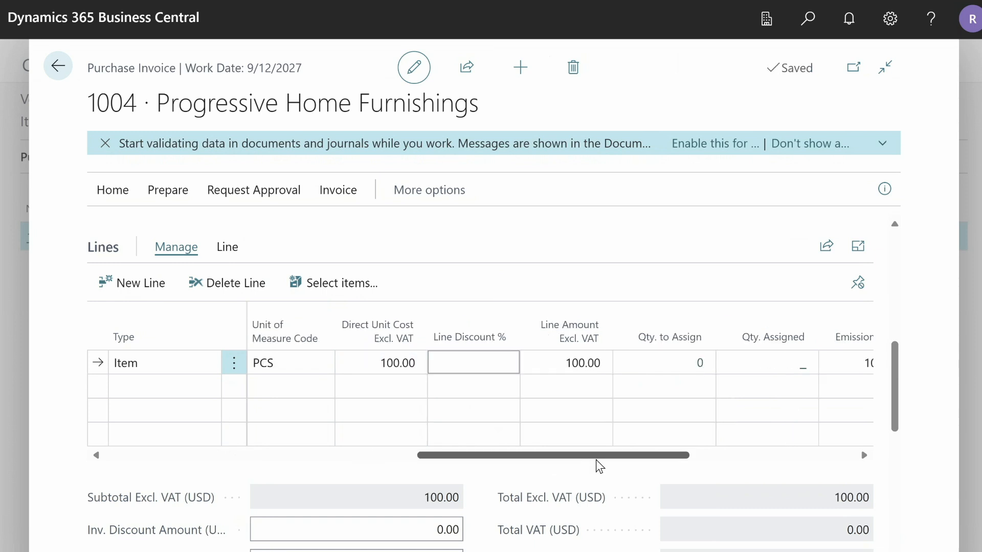
pyautogui.hscroll(3)
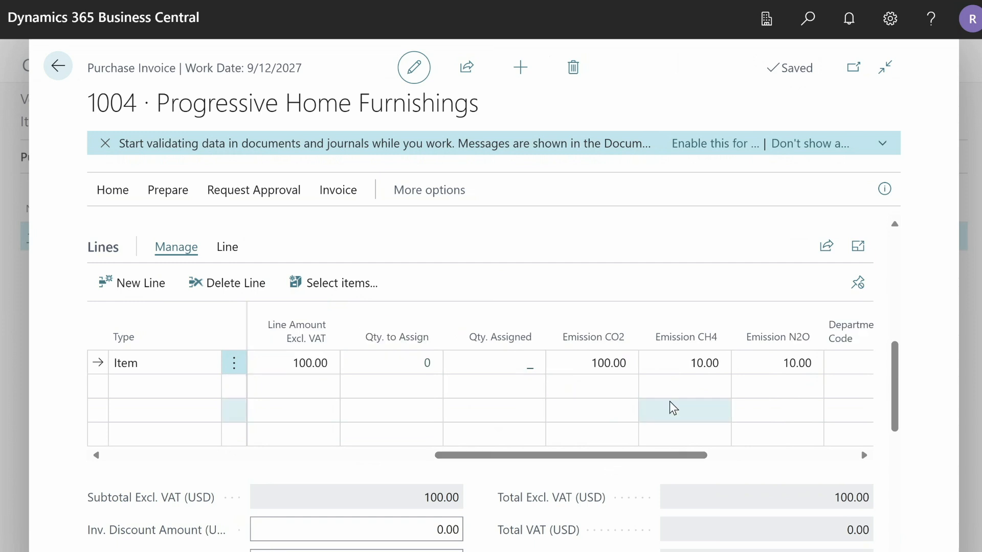
pyautogui.moveTo(669, 417)
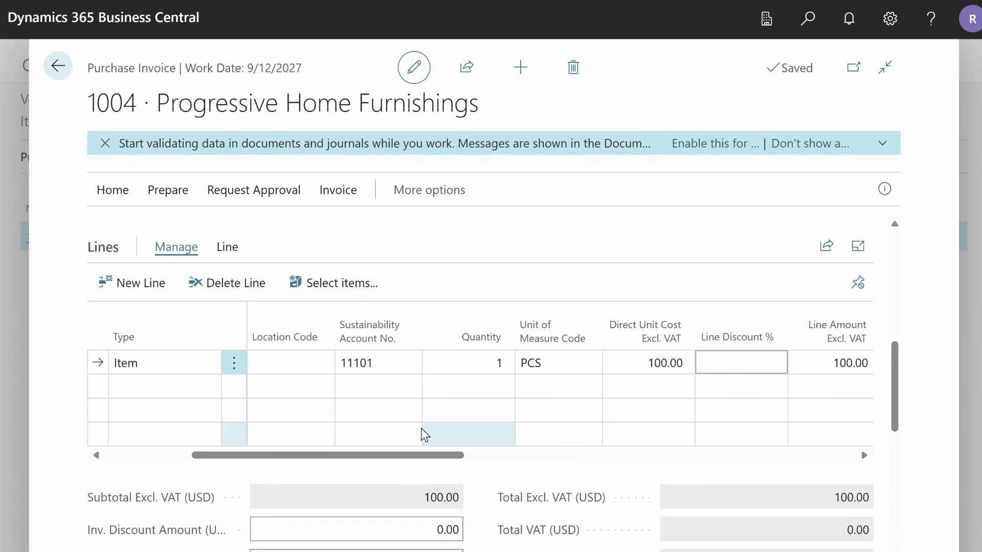
# Step: Change the Bike line's sustainability account to 11102 Heaters 12kW
pyautogui.click(370, 363)
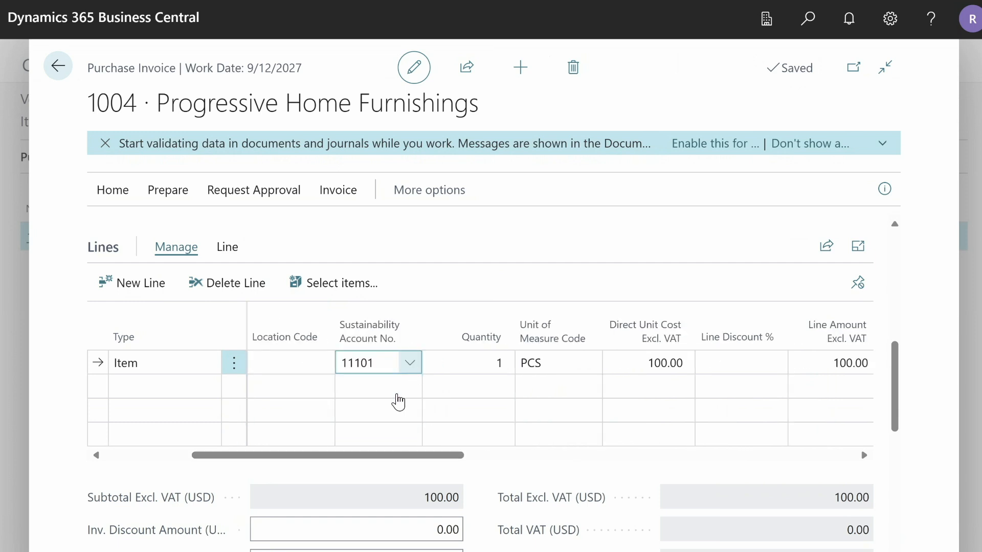
pyautogui.click(409, 363)
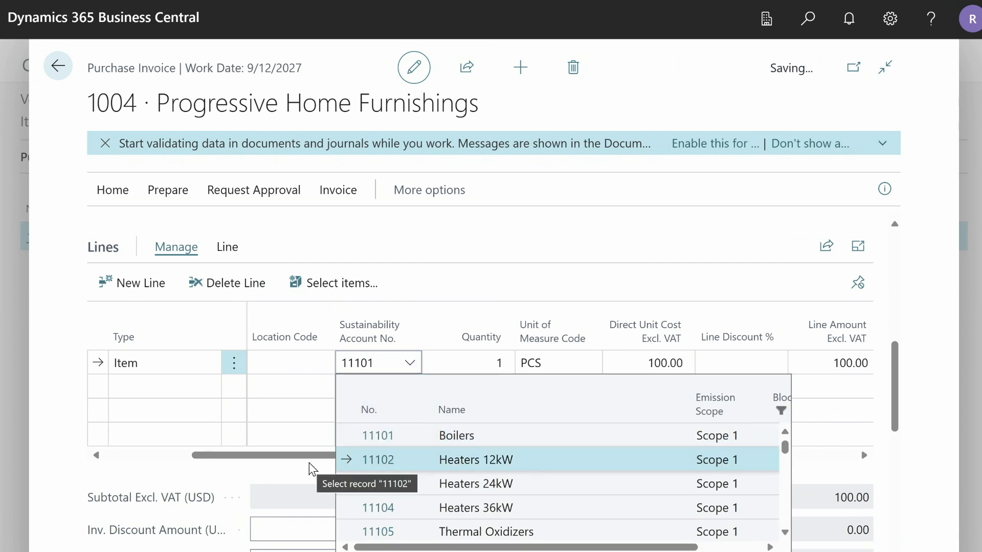
pyautogui.click(475, 460)
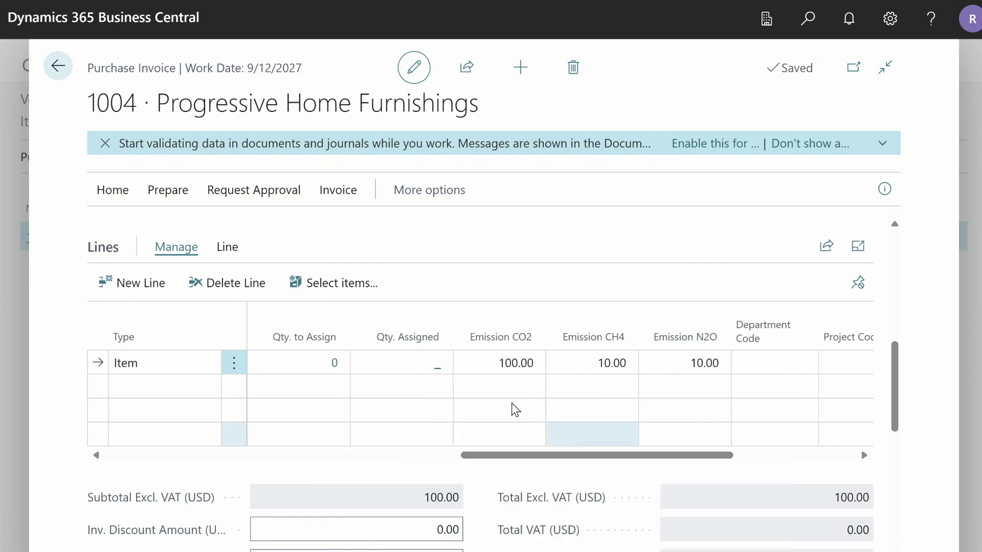
pyautogui.write('11102')
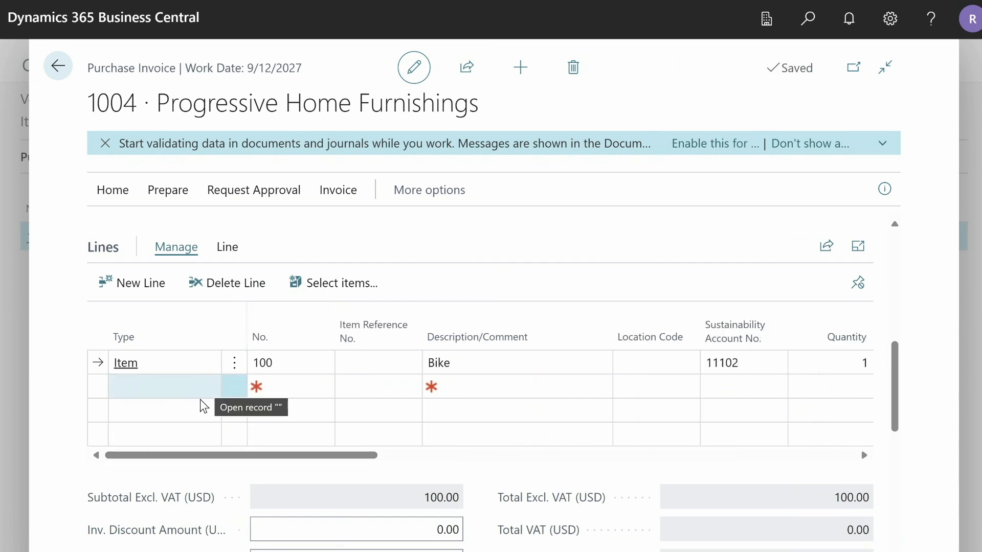
# Step: Add a resource line for the first person resource at 2 hours, 200.00 direct unit cost
pyautogui.click(154, 386)
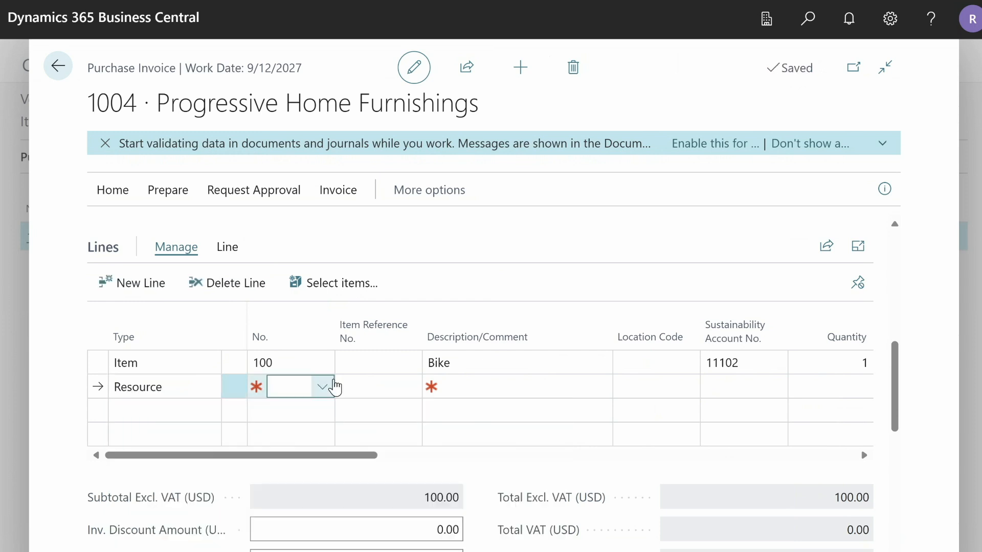
pyautogui.click(324, 387)
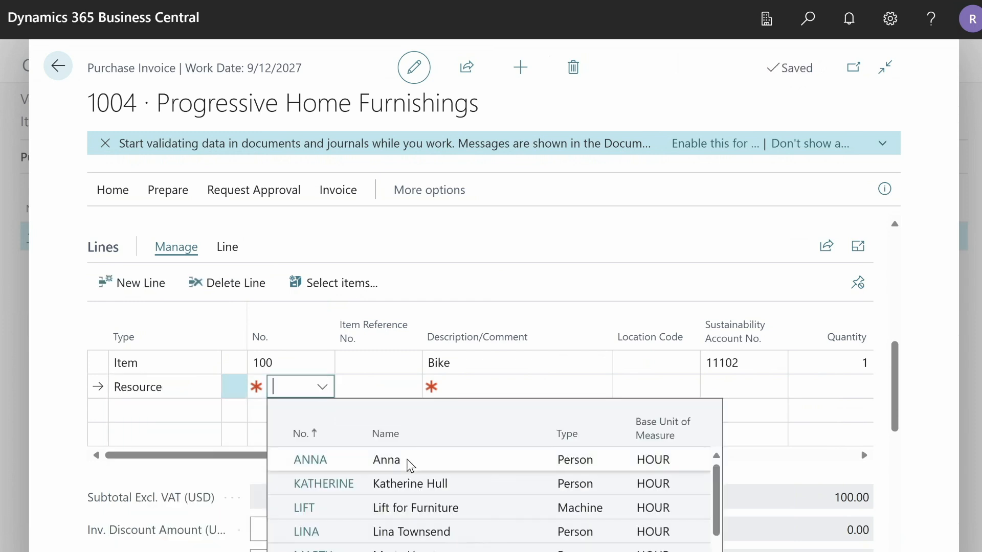
pyautogui.click(310, 459)
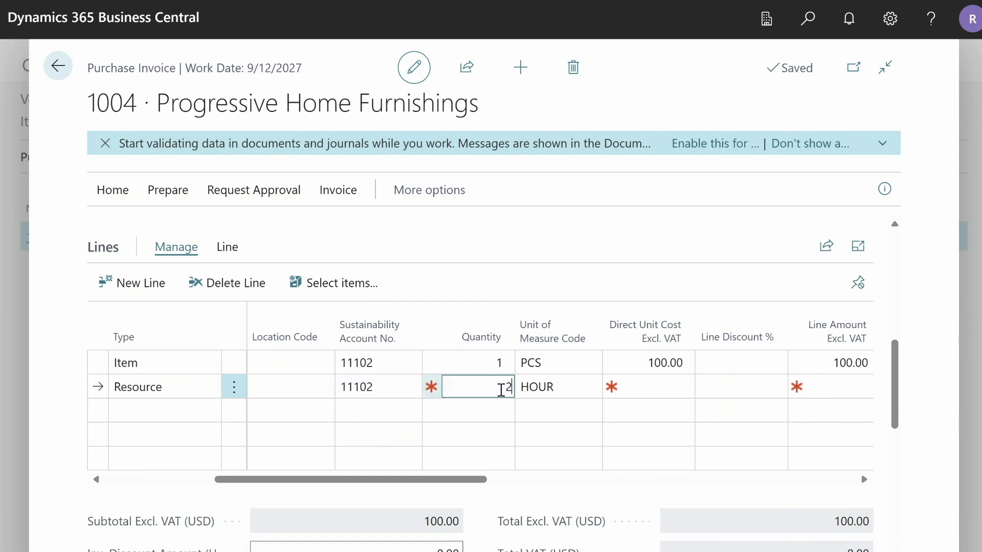
pyautogui.write('200')
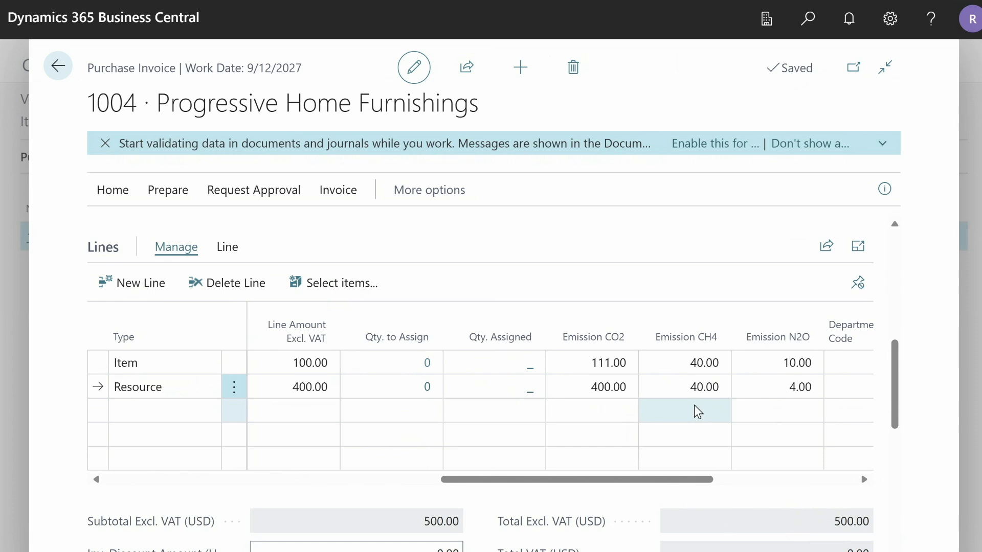
pyautogui.hscroll(-3)
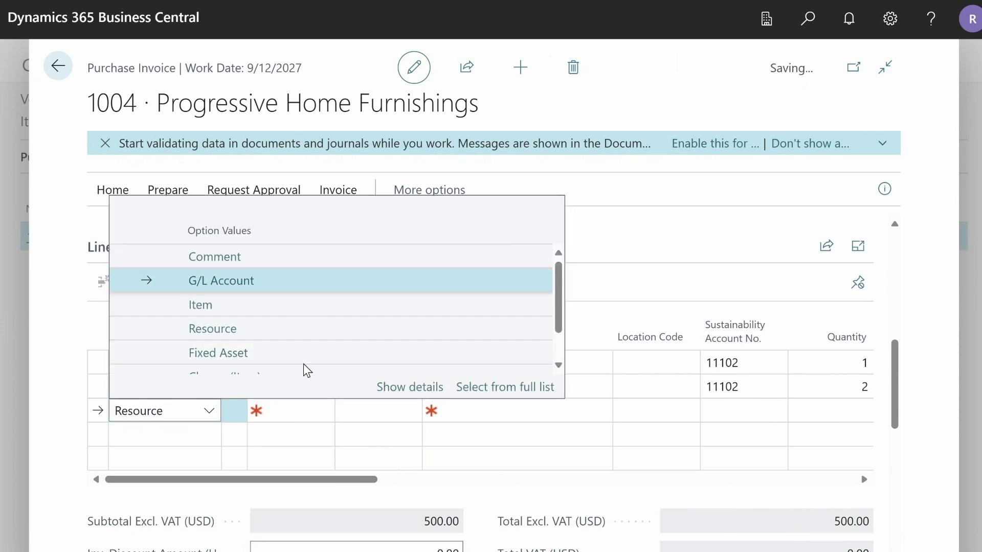
# Step: Add a G/L Account 1320 line, quantity 1 at 100.00, and check its sustainability account
pyautogui.click(221, 281)
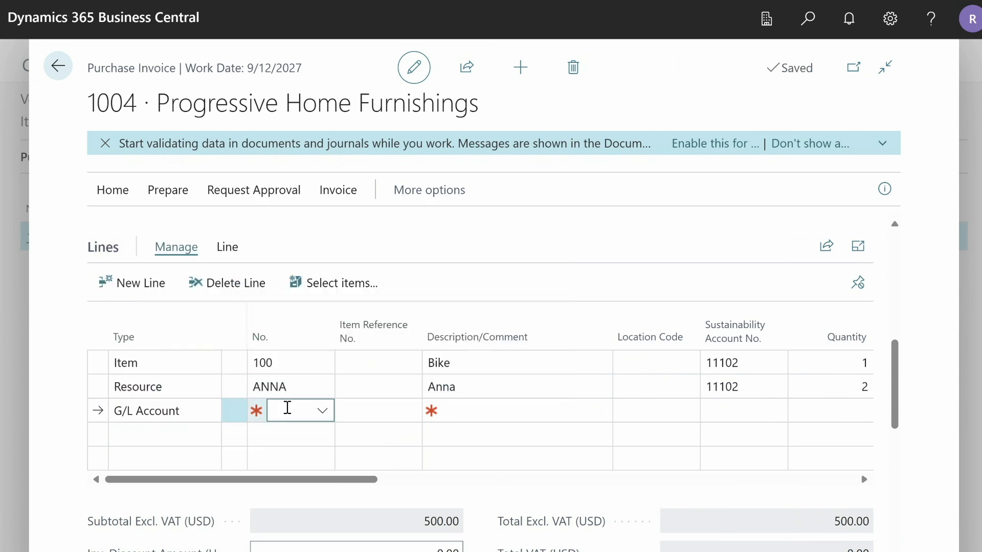
pyautogui.write('1320')
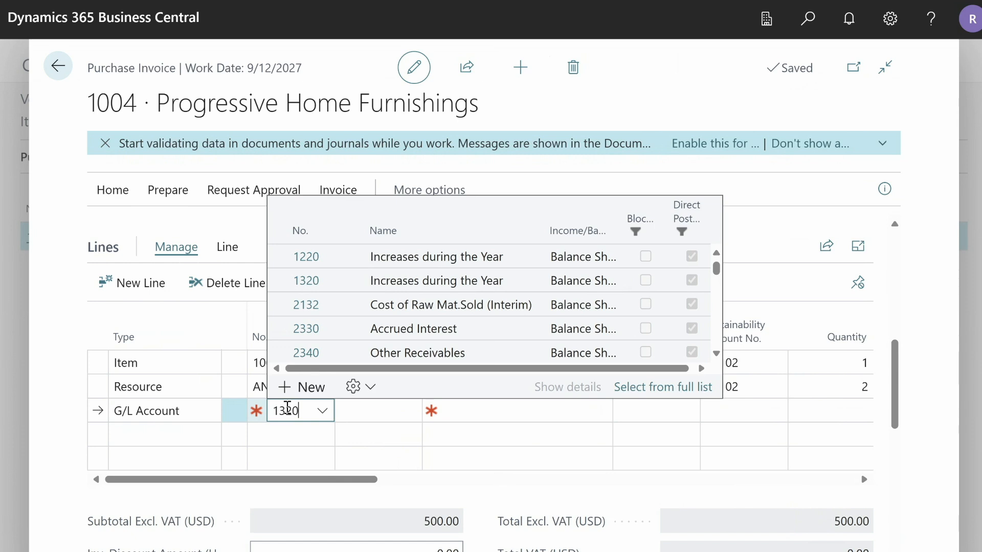
pyautogui.click(306, 280)
pyautogui.write('1')
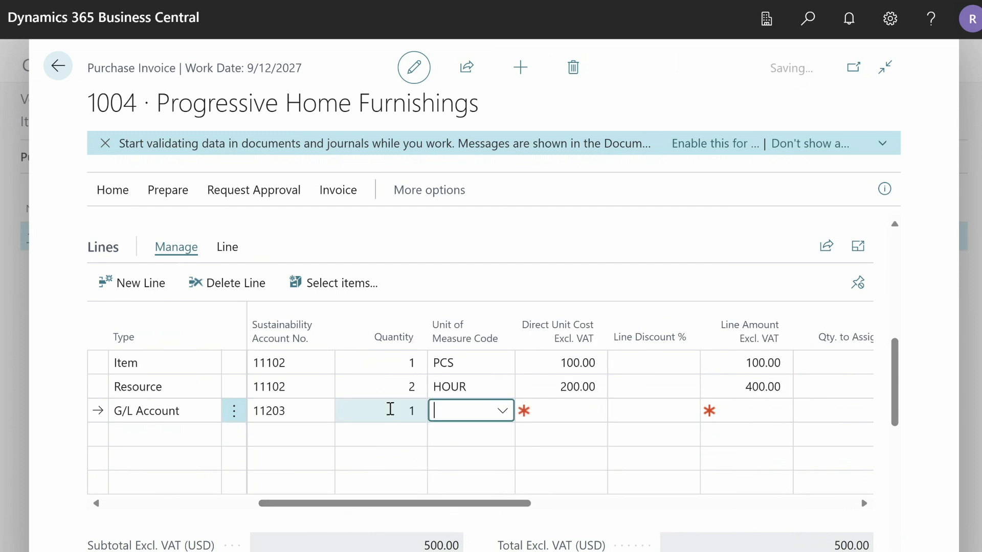
pyautogui.click(570, 410)
pyautogui.write('100')
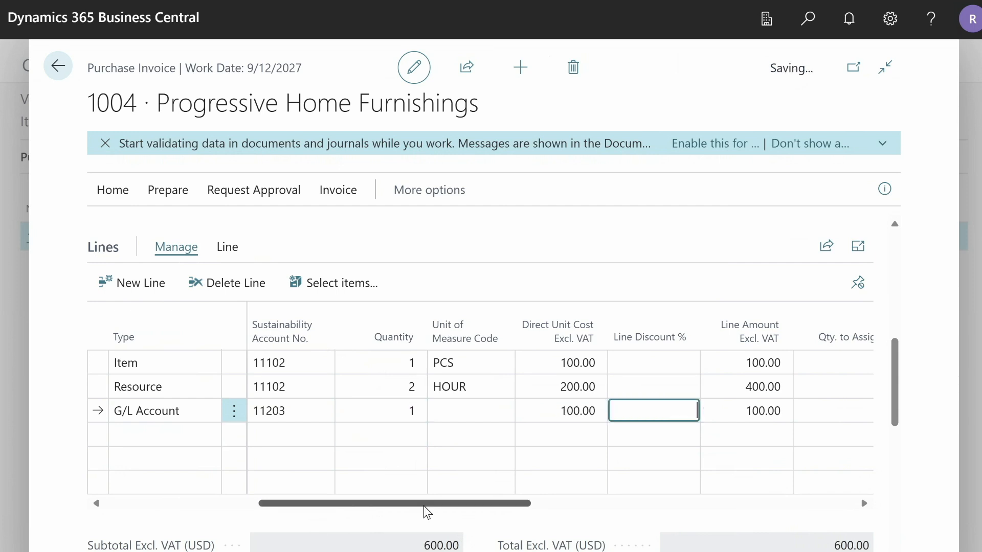
pyautogui.moveTo(426, 502); pyautogui.dragTo(620, 503)
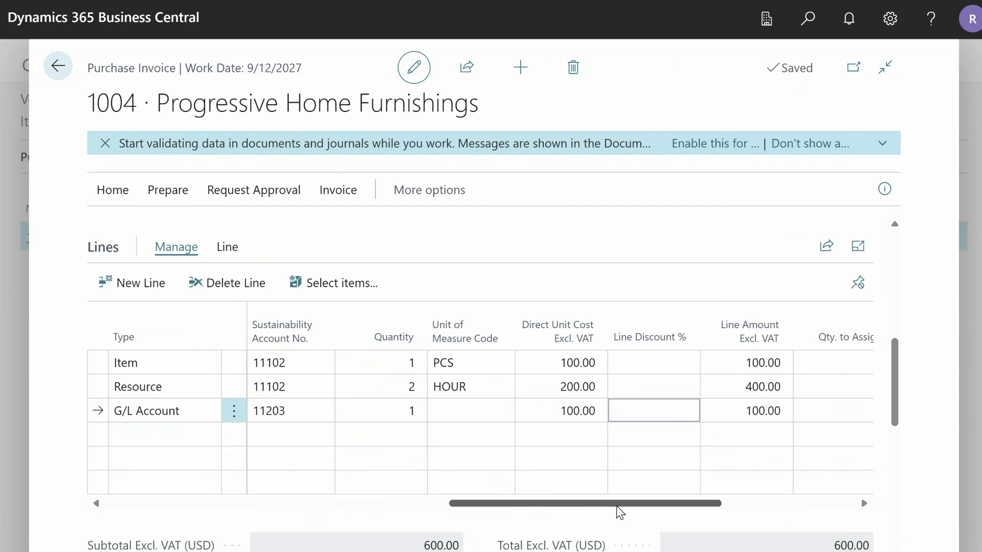